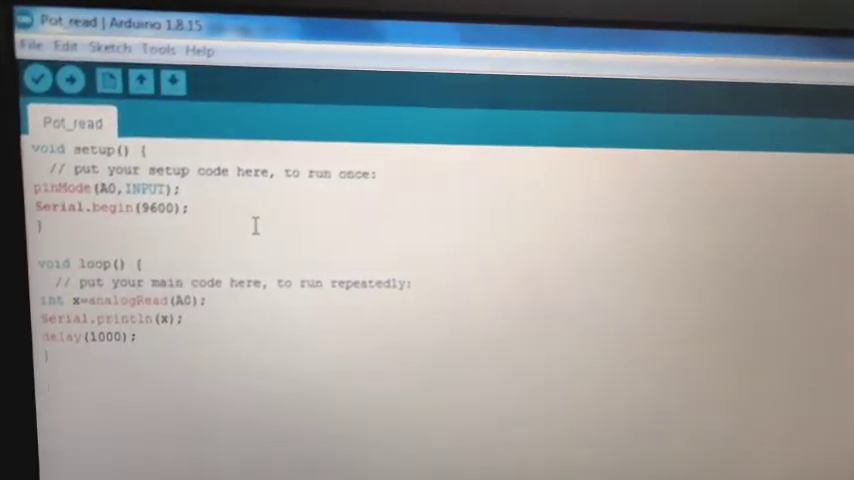
pyautogui.moveTo(72, 96)
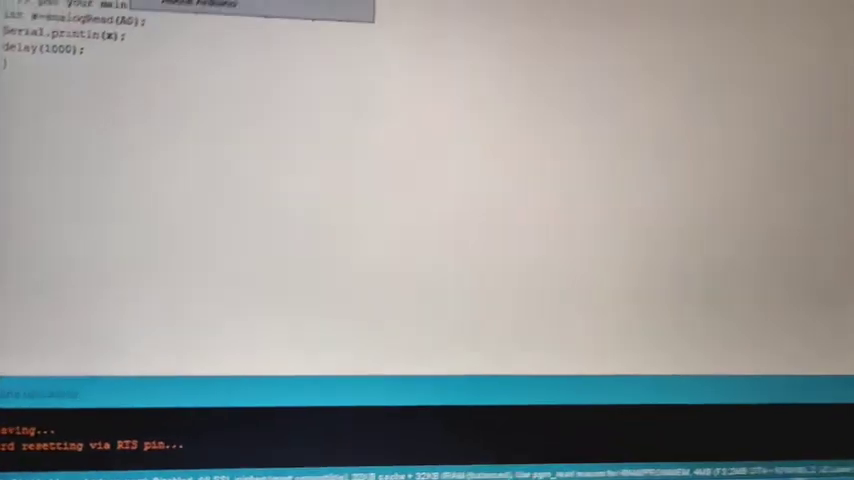
# Show the Help menu's resources such as Getting Started and Troubleshooting.
pyautogui.click(40, 4)
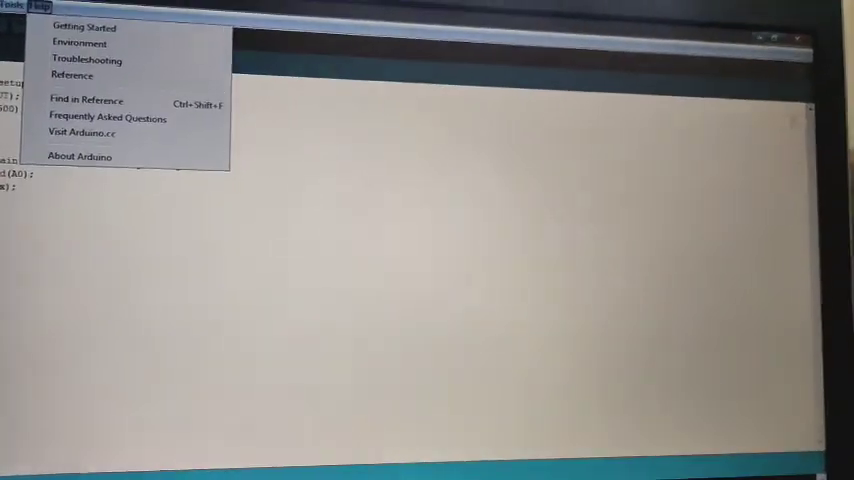